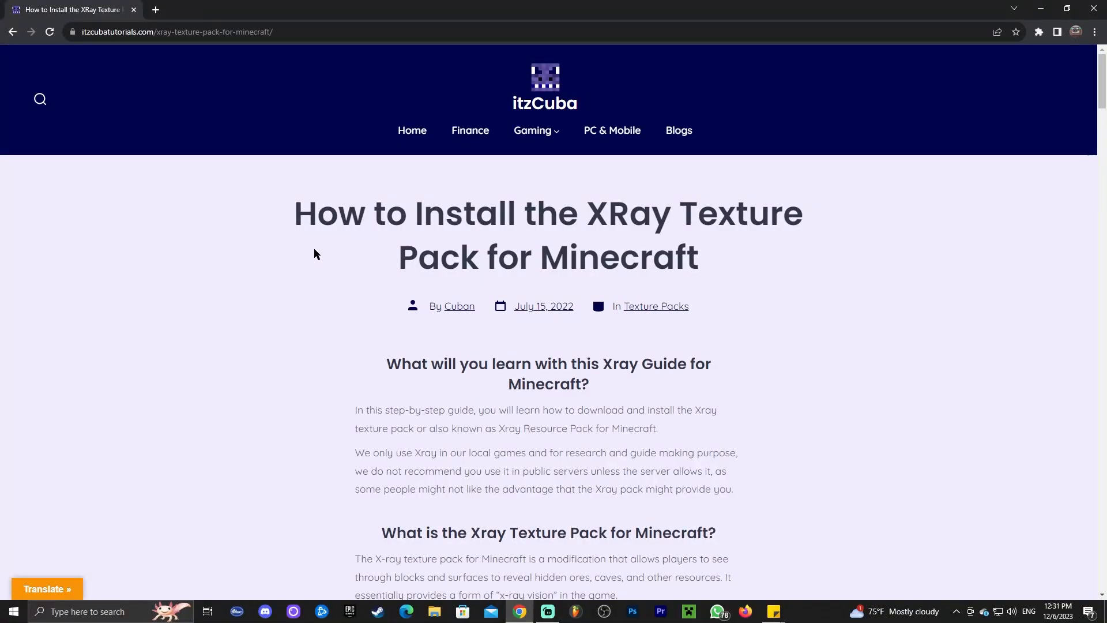
# Step: Scroll down the itzCuba guide and follow the Download Xray button to the download site
pyautogui.scroll(-3)
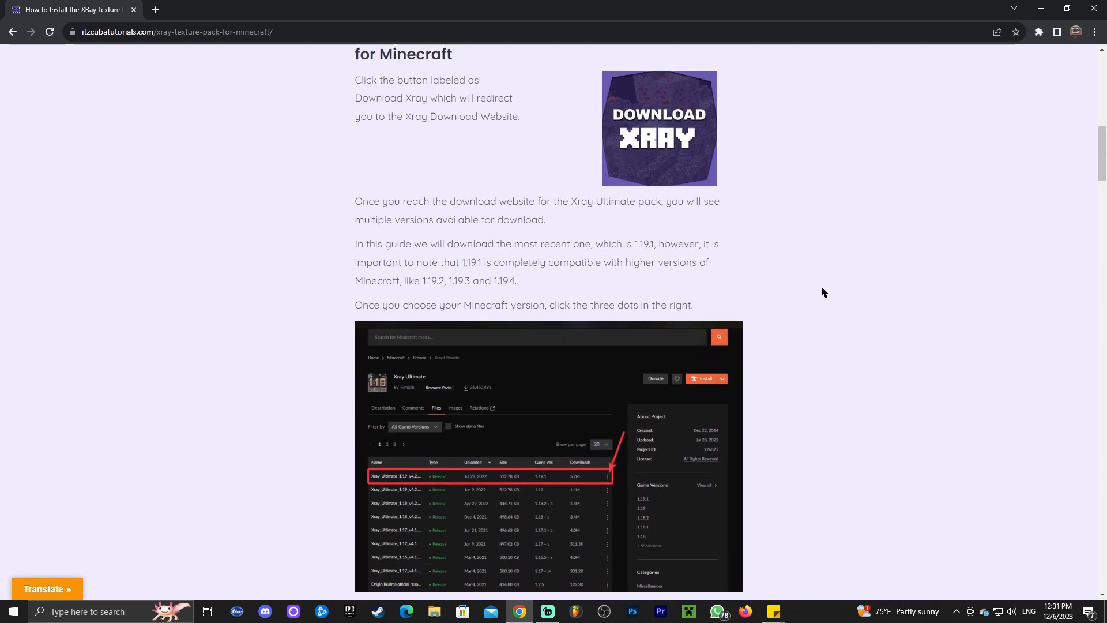
pyautogui.click(658, 128)
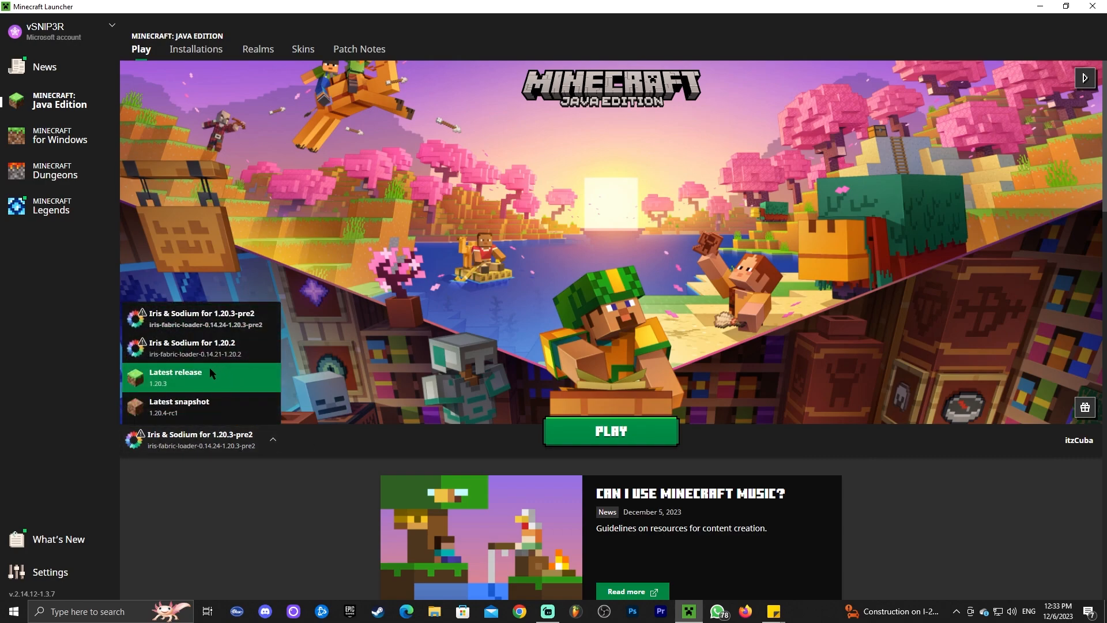
# Step: Choose the Latest release 1.20.3 in the launcher's version list
pyautogui.click(611, 432)
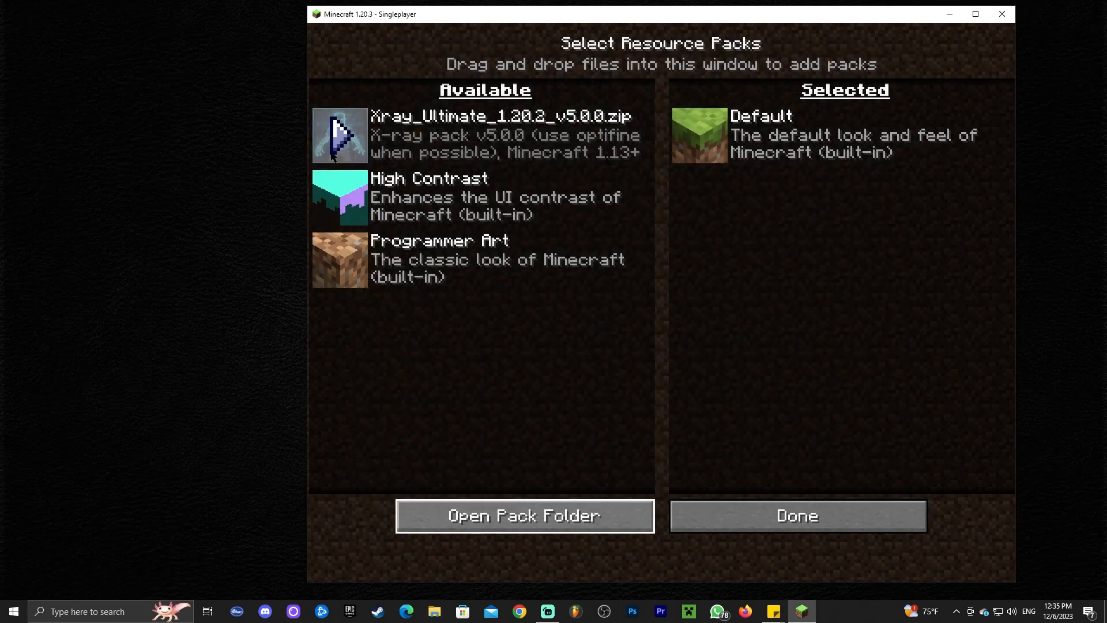
# Step: Move Xray_Ultimate_1.20.2_v5.0.0.zip from Available to Selected resource packs
pyautogui.click(798, 516)
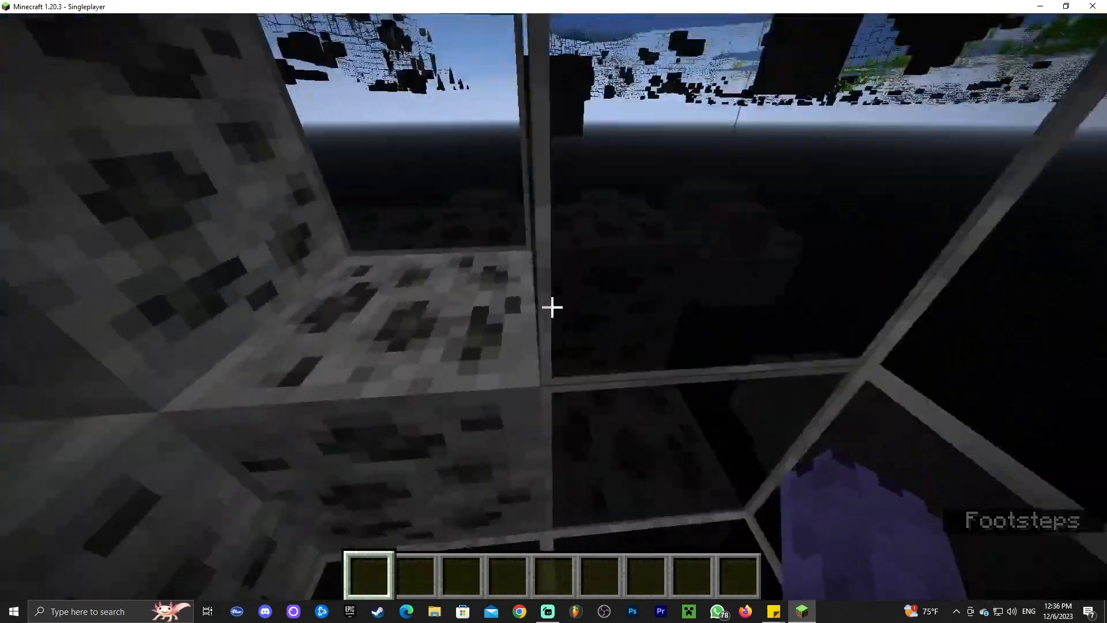